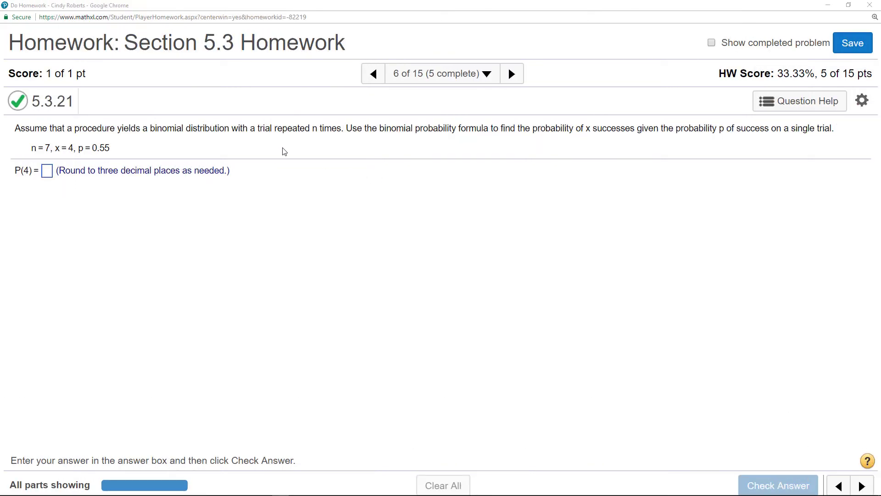
mouse_move(441, 159)
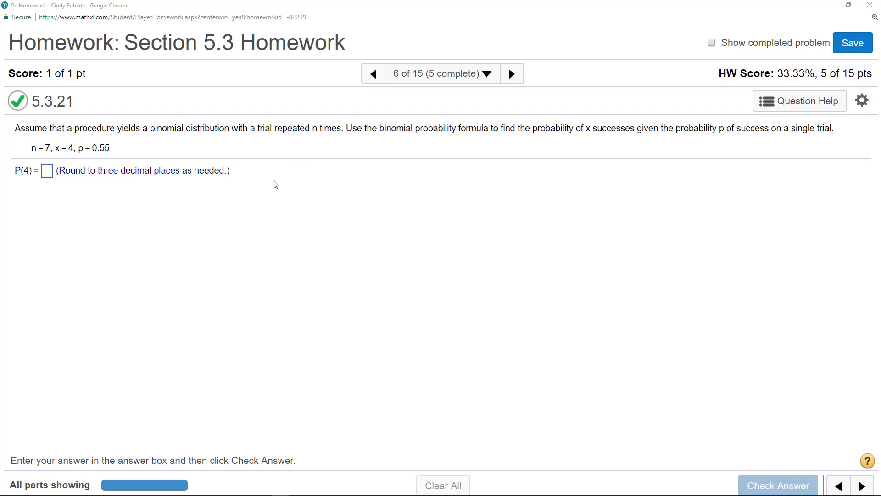
mouse_move(342, 240)
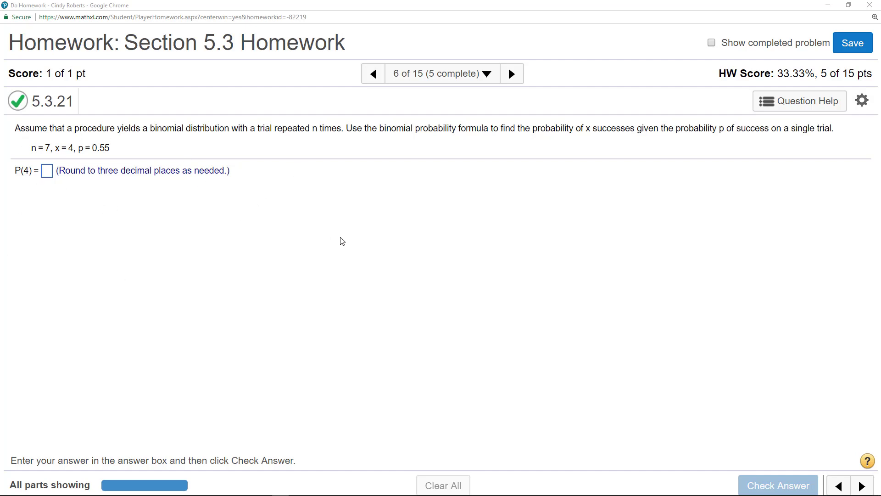
mouse_move(800, 101)
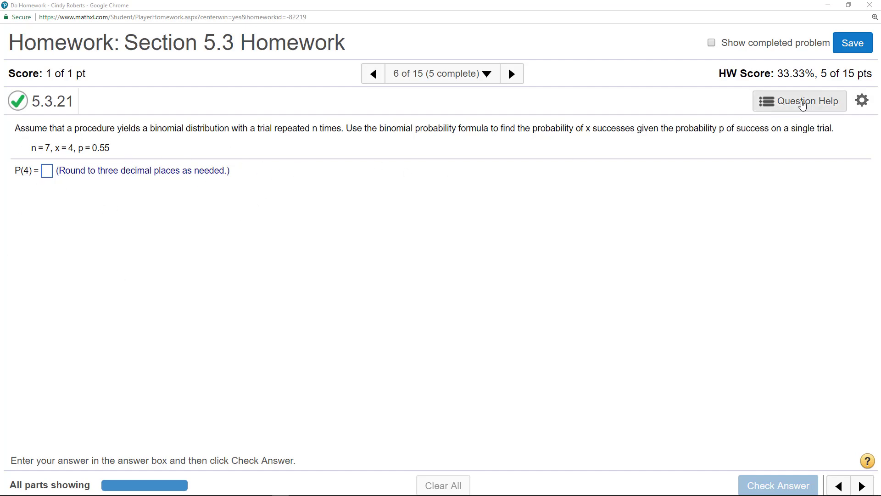
- Launch StatCrunch from the Question Help resources beside the binomial question
left_click(800, 101)
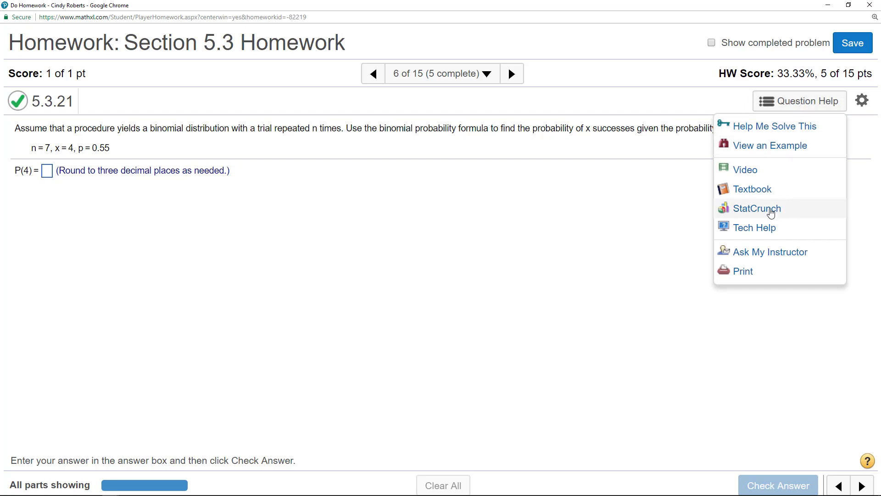
left_click(757, 208)
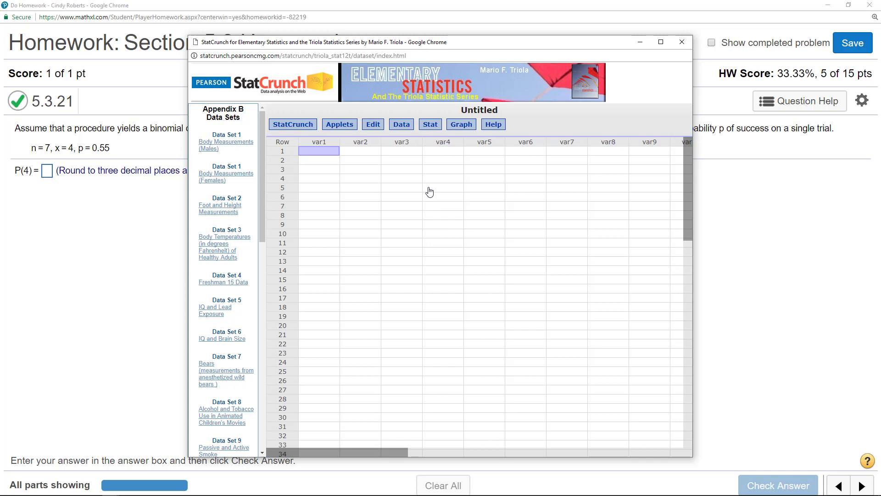
- Set up the Stat > Calculators > Binomial calculator for n = 7, p = 0.55 with P(X = x)
left_click(429, 124)
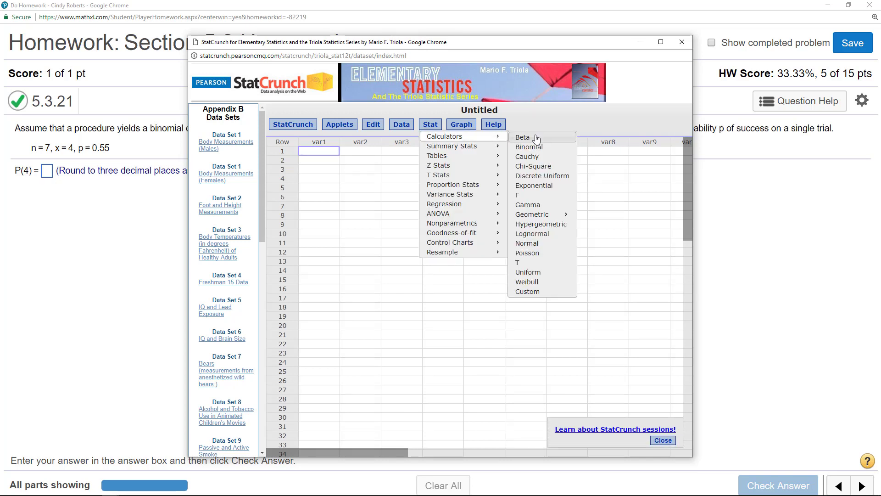
mouse_move(528, 147)
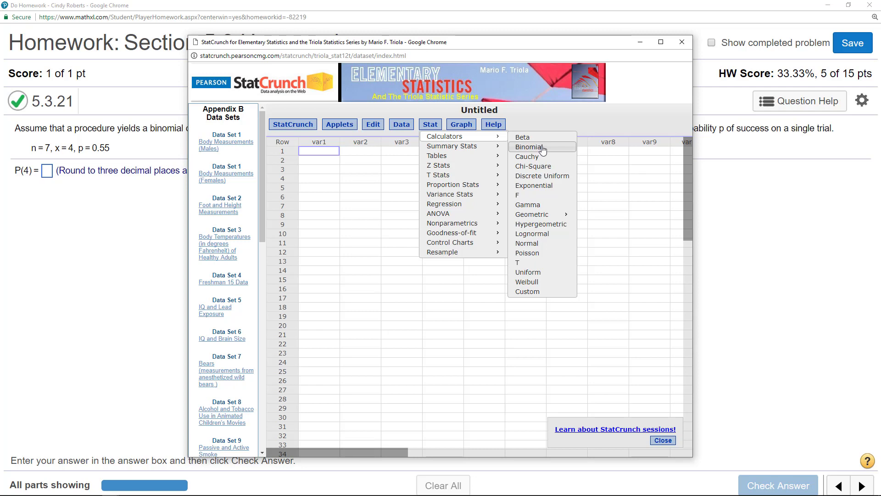
left_click(527, 147)
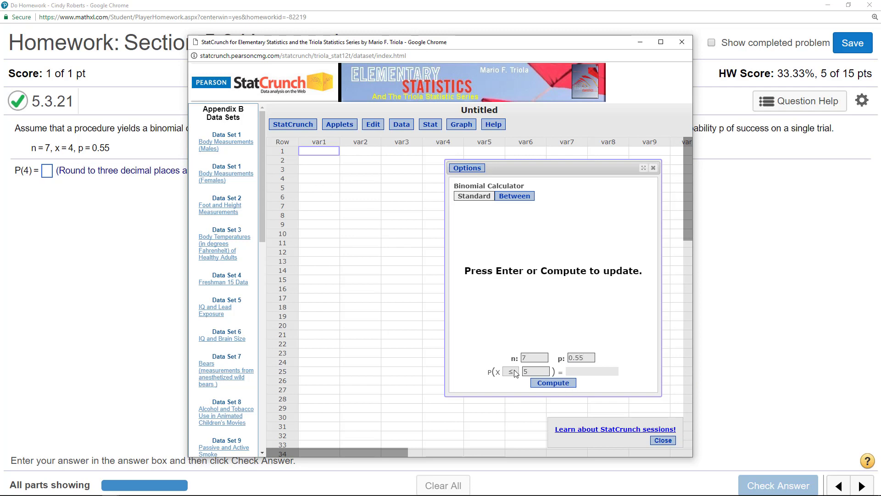
left_click(552, 382)
type("4")
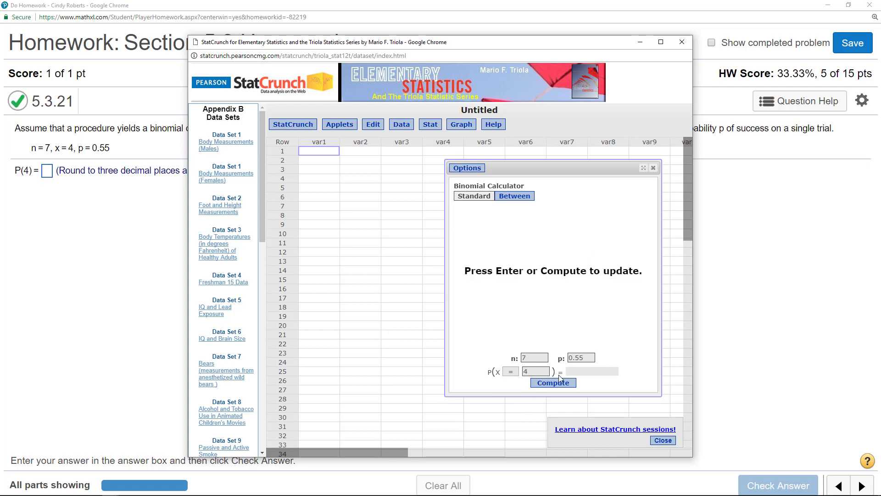
- Compute P(X = 4) ≈ 0.29184775 and enter 0.292 as the homework's P(4) answer
left_click(552, 382)
type("0.292")
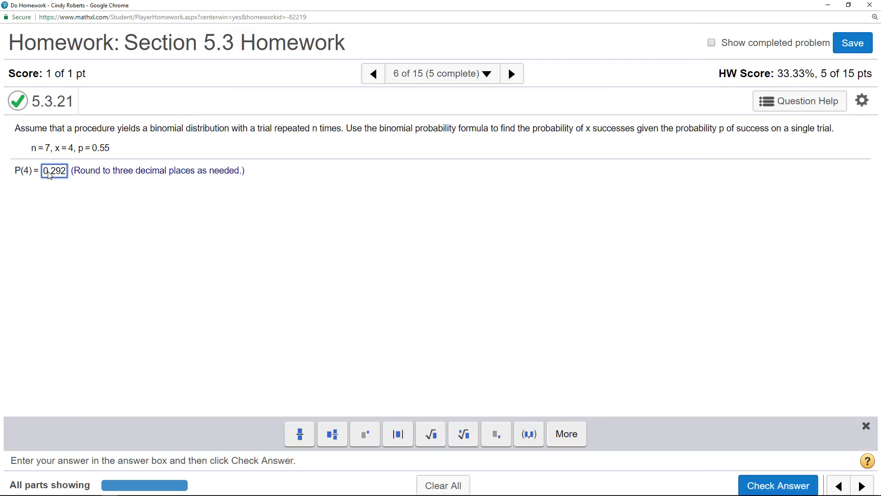
left_click(777, 485)
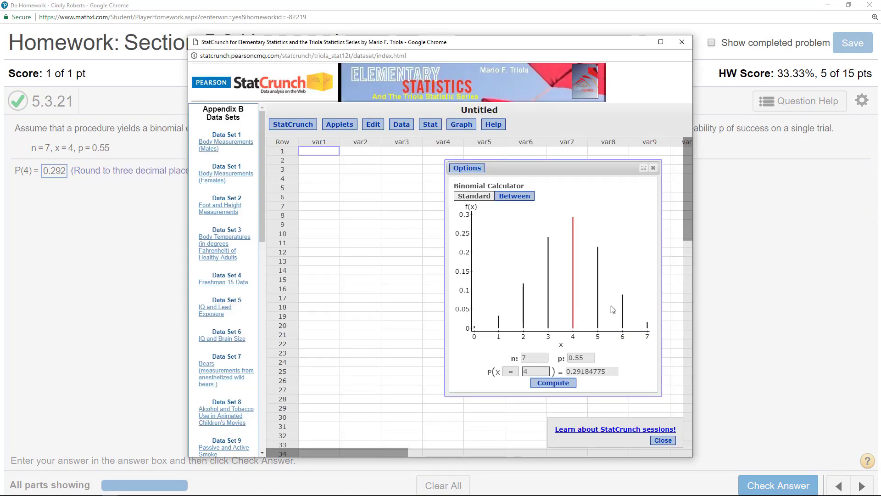
mouse_move(371, 111)
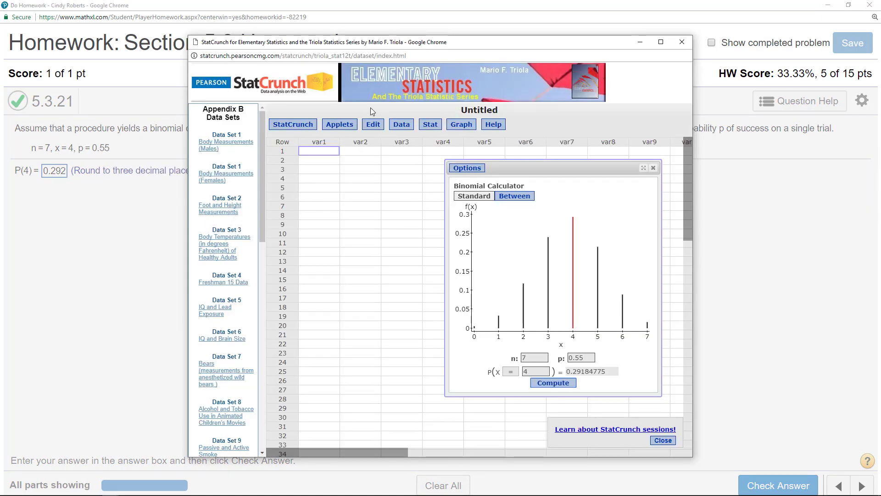